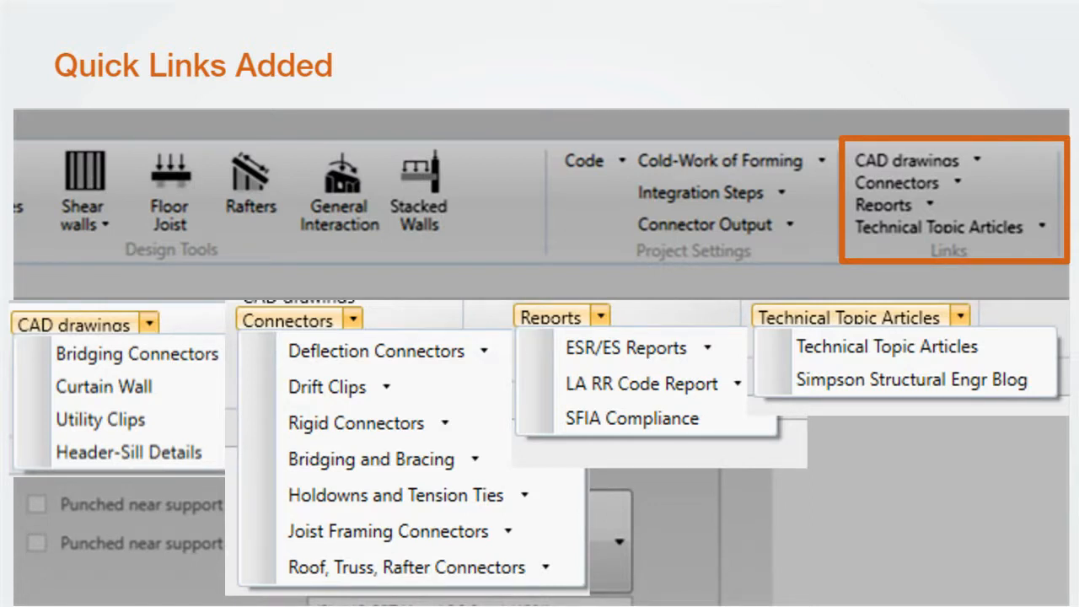
Step: Advance to the 'Quick Links Added' slide with the Links group dropdowns expanded
{"action": "key", "text": "Right"}
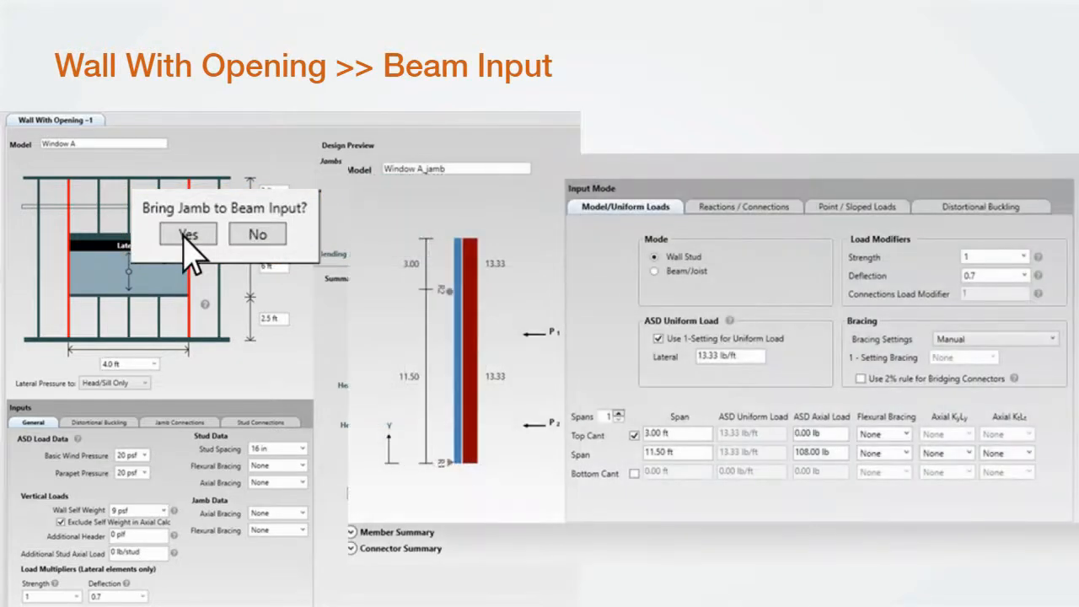
Step: Advance to the 'Wall With Opening >> Beam Input' slide showing the Bring Jamb to Beam Input prompt
{"action": "left_click", "coordinate": [187, 233]}
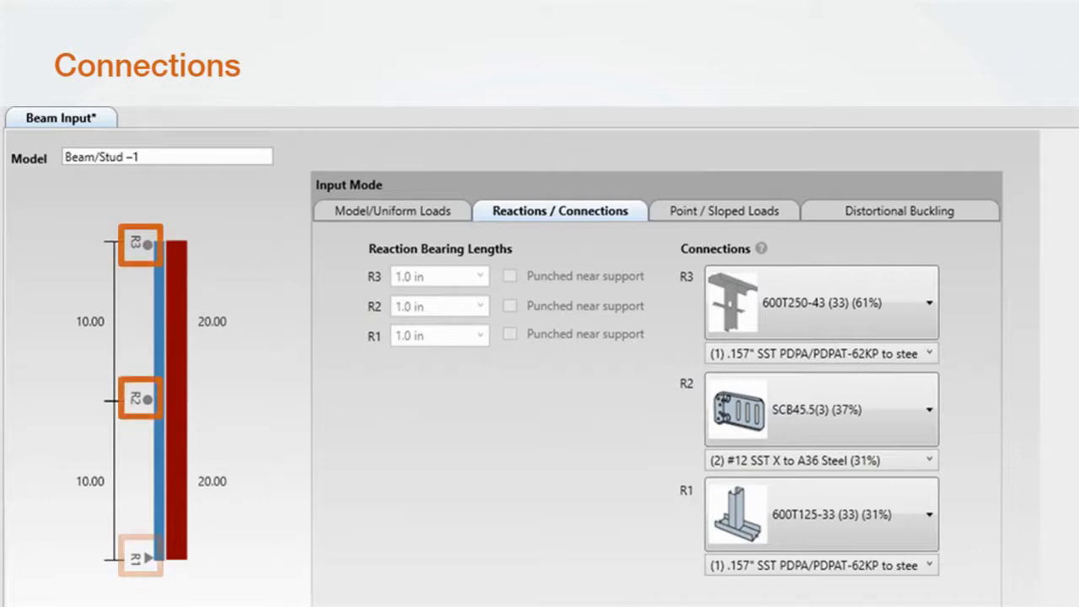
Step: Advance to the 'Connections' slide showing beam reactions R1, R2, R3 with connectors and fasteners
{"action": "left_click", "coordinate": [141, 556]}
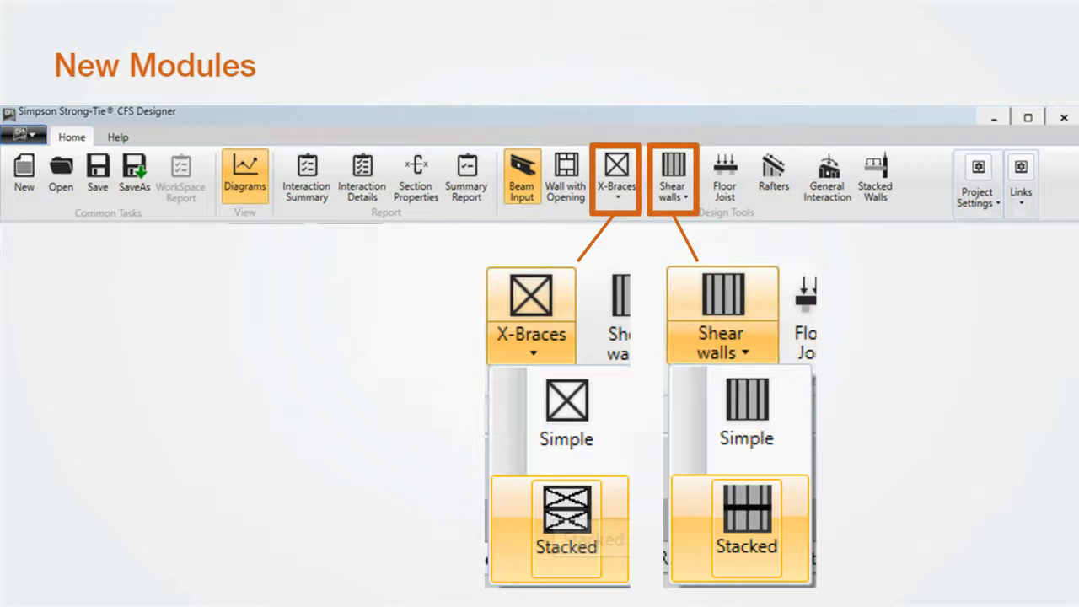
Step: Show the X-Braces and Shear walls dropdowns each offering Simple and Stacked versions
{"action": "left_click", "coordinate": [565, 522]}
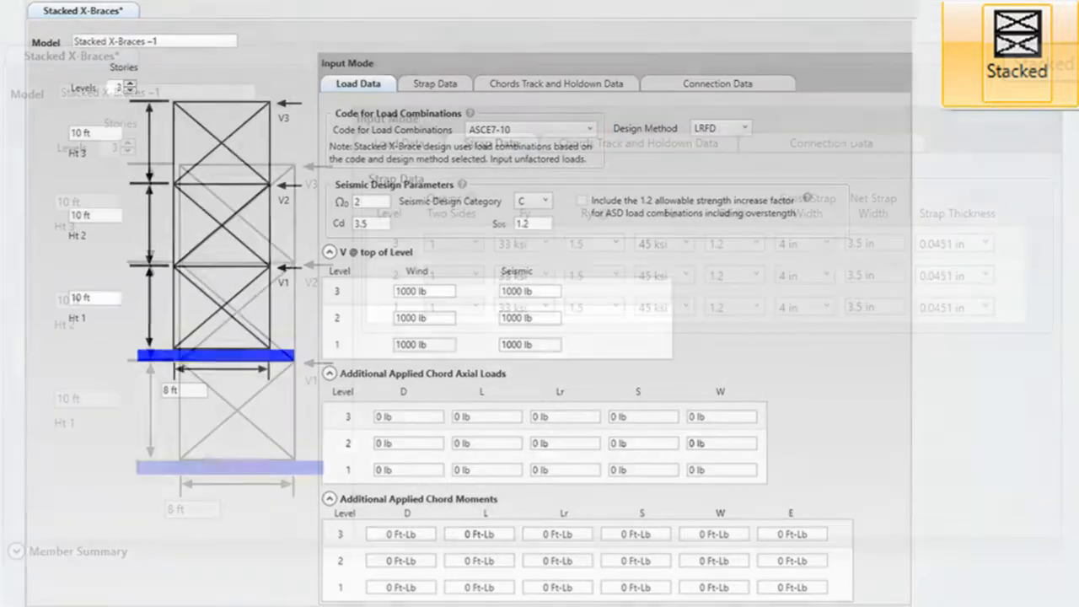
Step: Bring up the Stacked X-Braces module with its three-level Load Data inputs
{"action": "left_click", "coordinate": [436, 83]}
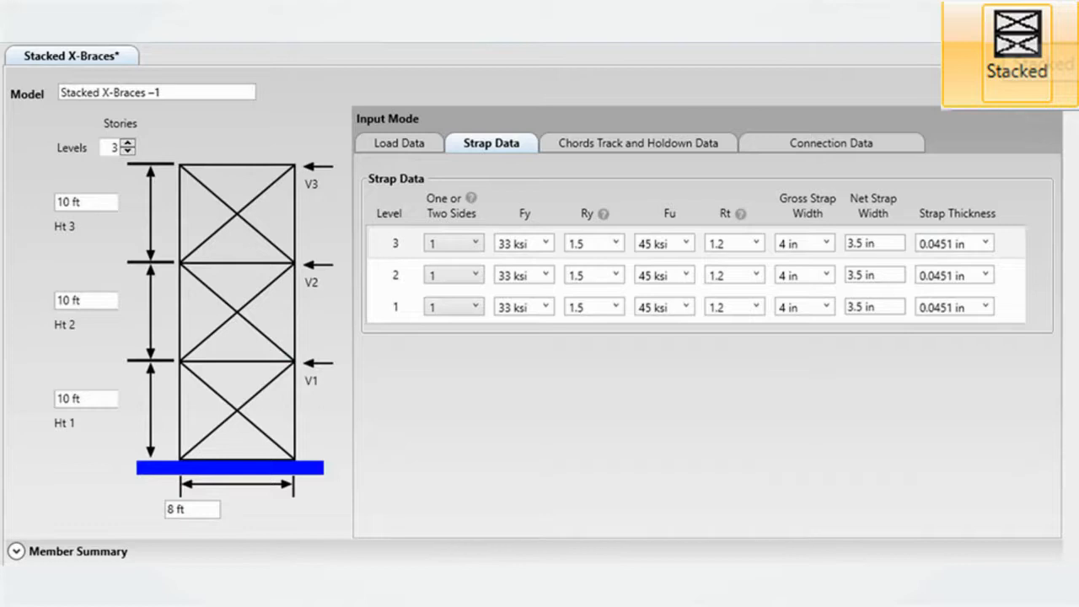
Step: Show the Strap Data for all three levels, including yield strengths and strap widths
{"action": "left_click", "coordinate": [639, 142]}
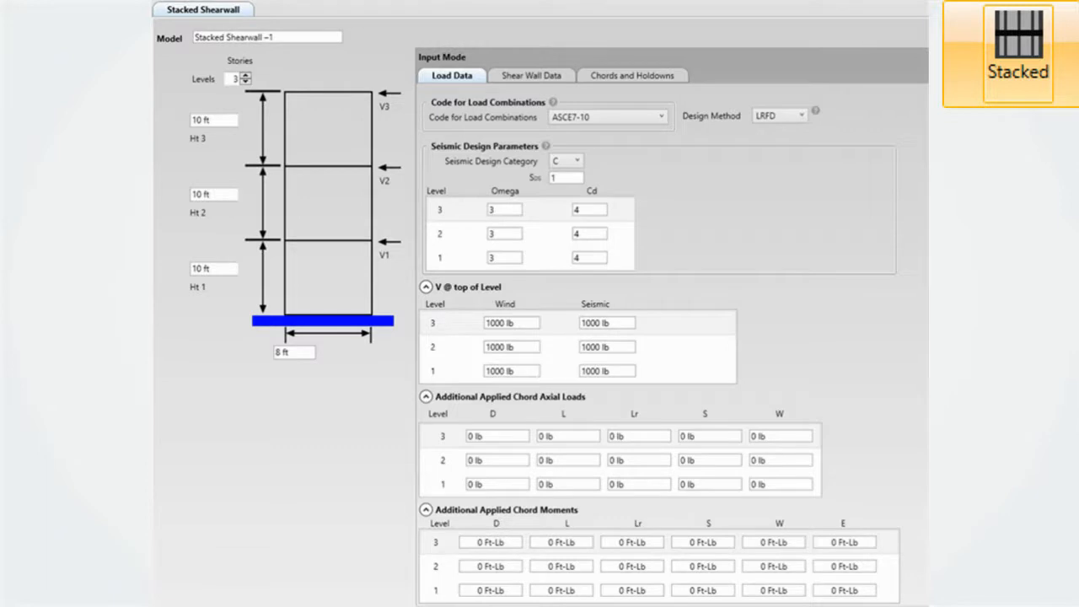
Step: Show the Stacked Shearwall's Shear Wall Data: 15/32" sheathing, 33 mil framing, 6-inch edge spacing
{"action": "left_click", "coordinate": [531, 75]}
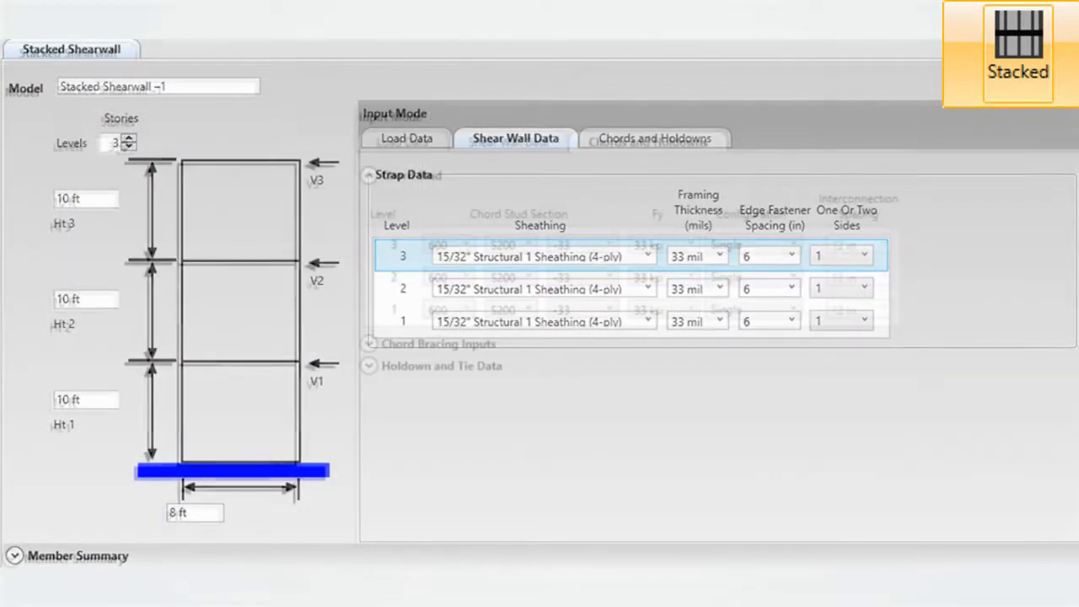
Step: Show the Chords and Holdowns inputs per level: 600S200-33 sections, 33 ksi, single configuration
{"action": "left_click", "coordinate": [648, 139]}
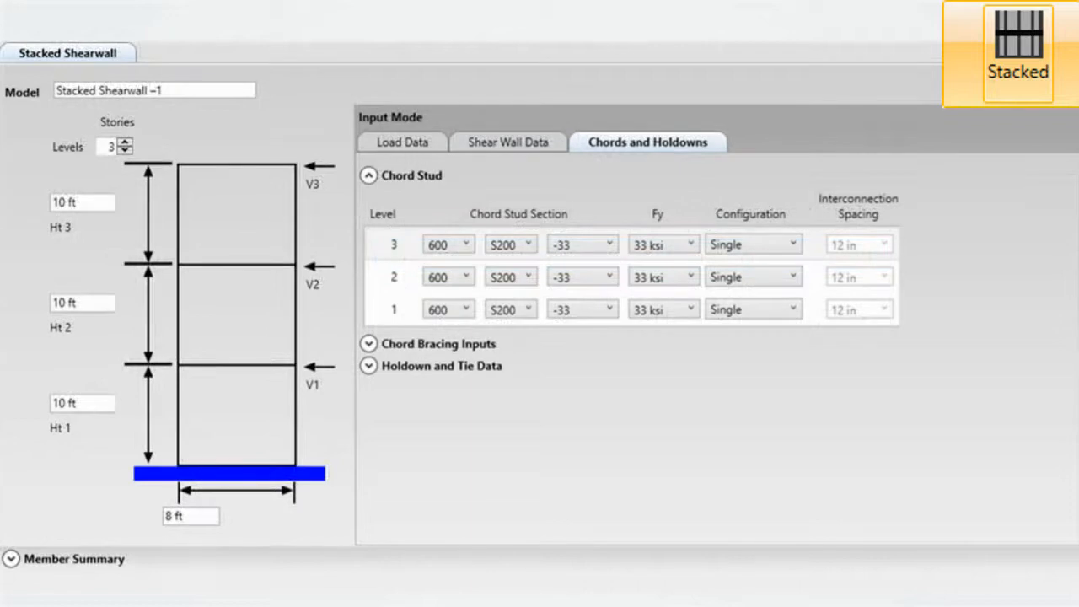